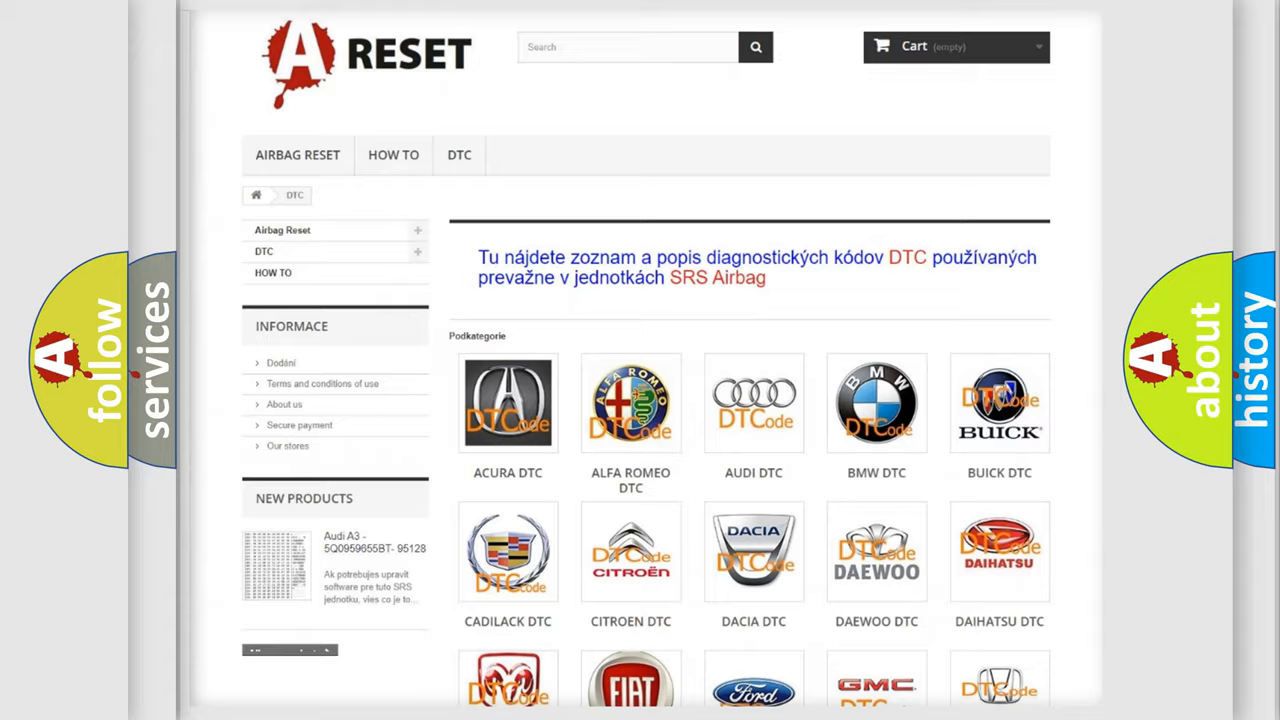
pyautogui.scroll(-3)
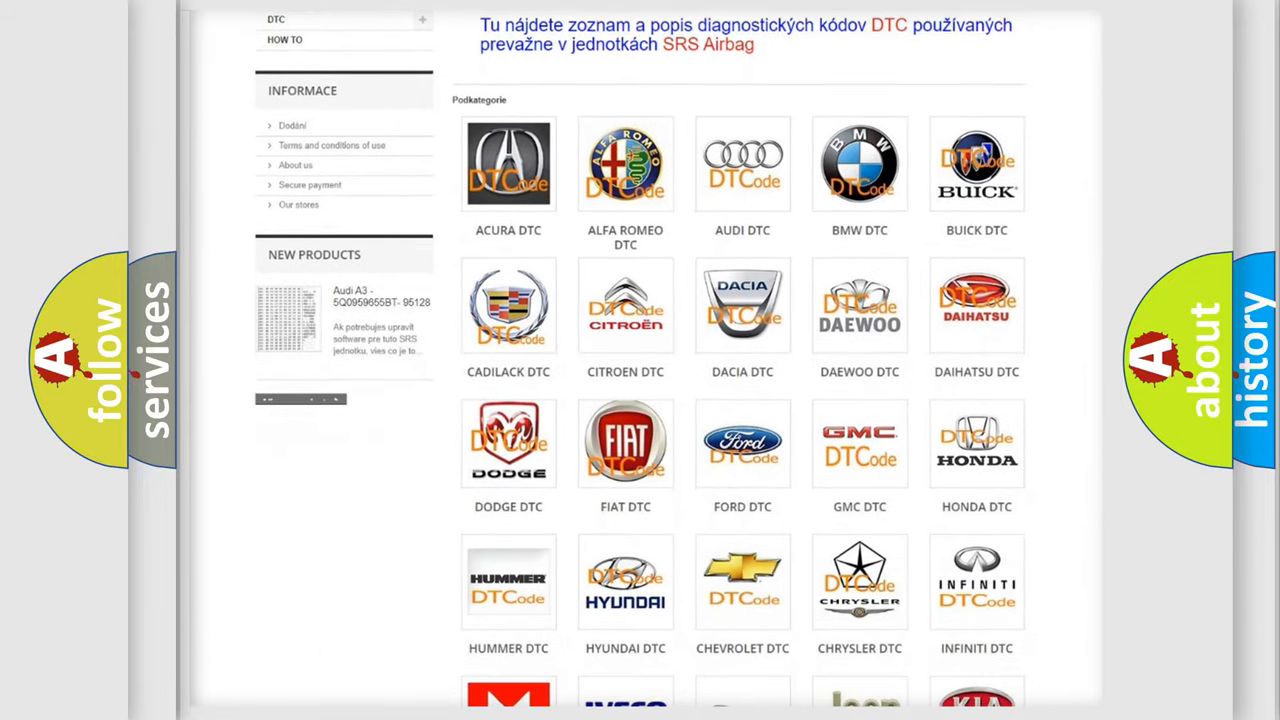